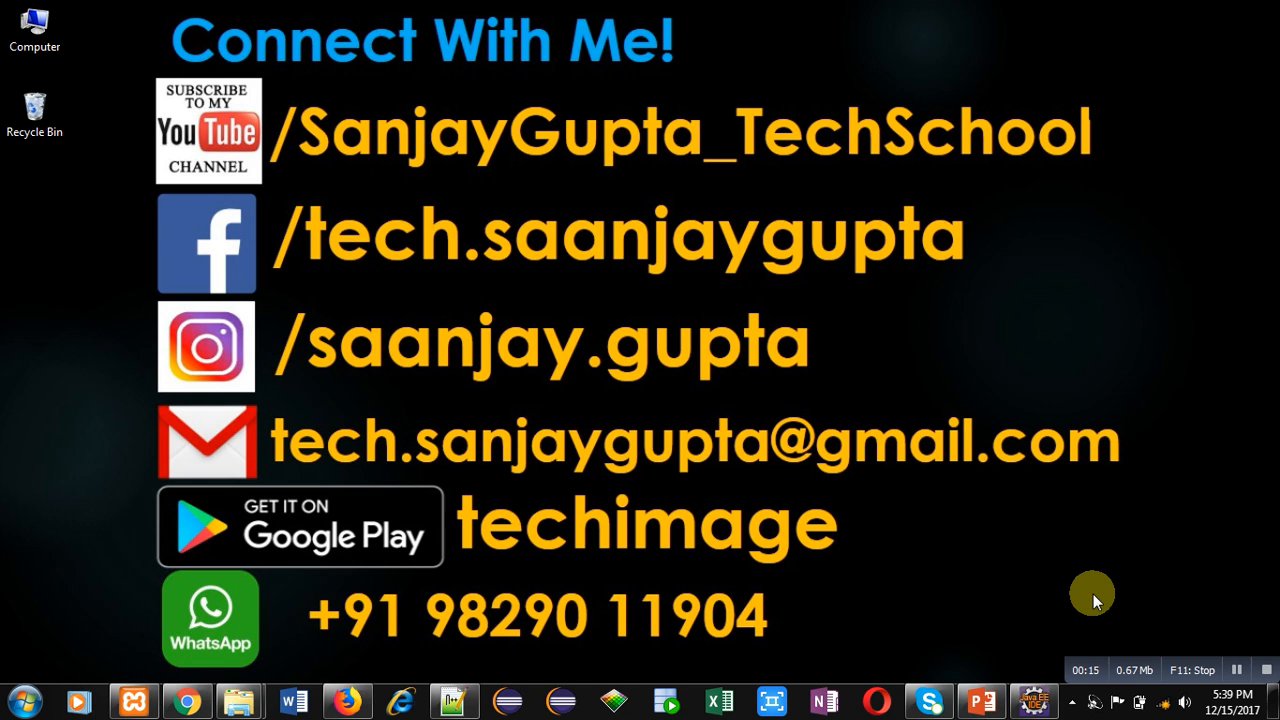
{"action": "mouse_move", "coordinate": [1180, 640]}
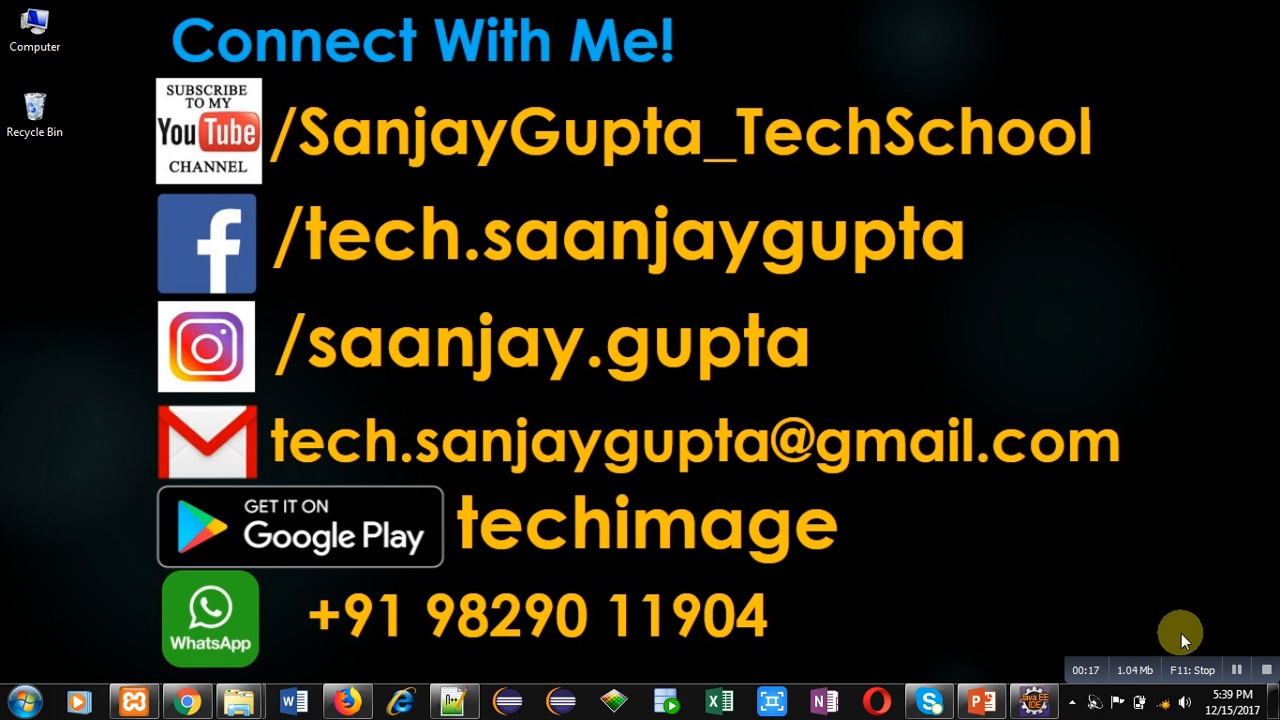
{"action": "mouse_move", "coordinate": [1148, 645]}
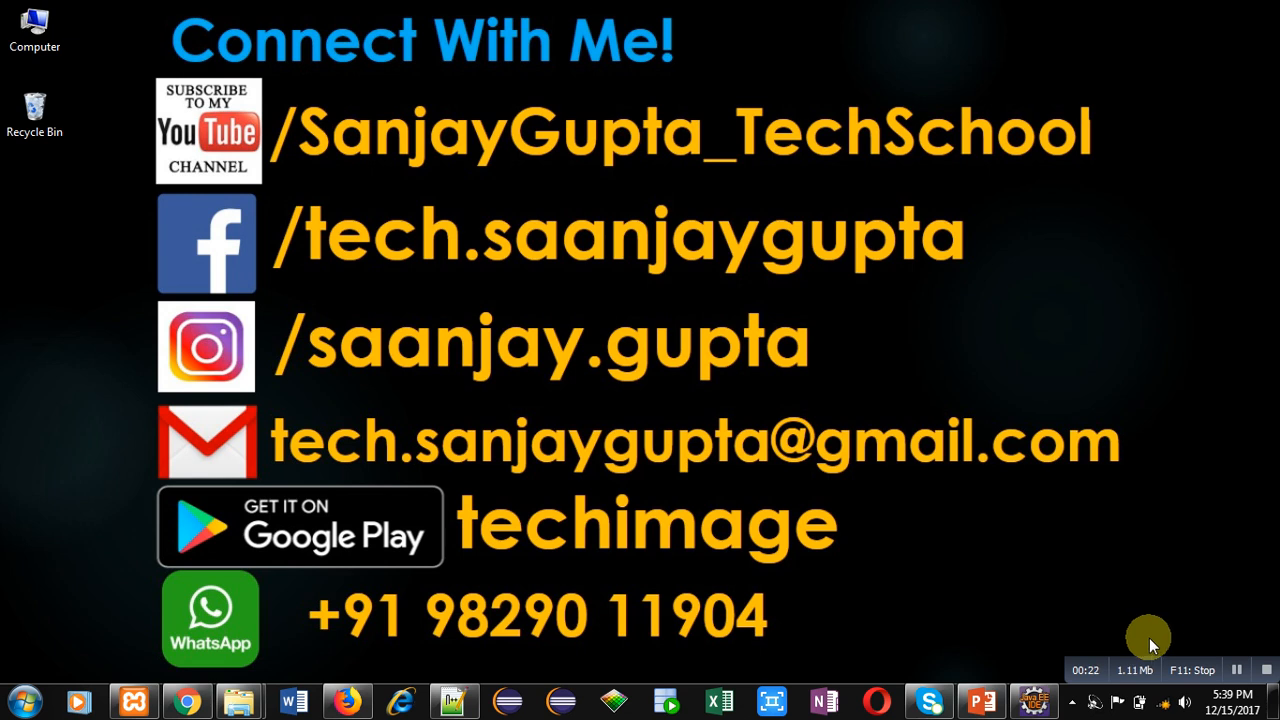
{"action": "mouse_move", "coordinate": [843, 548]}
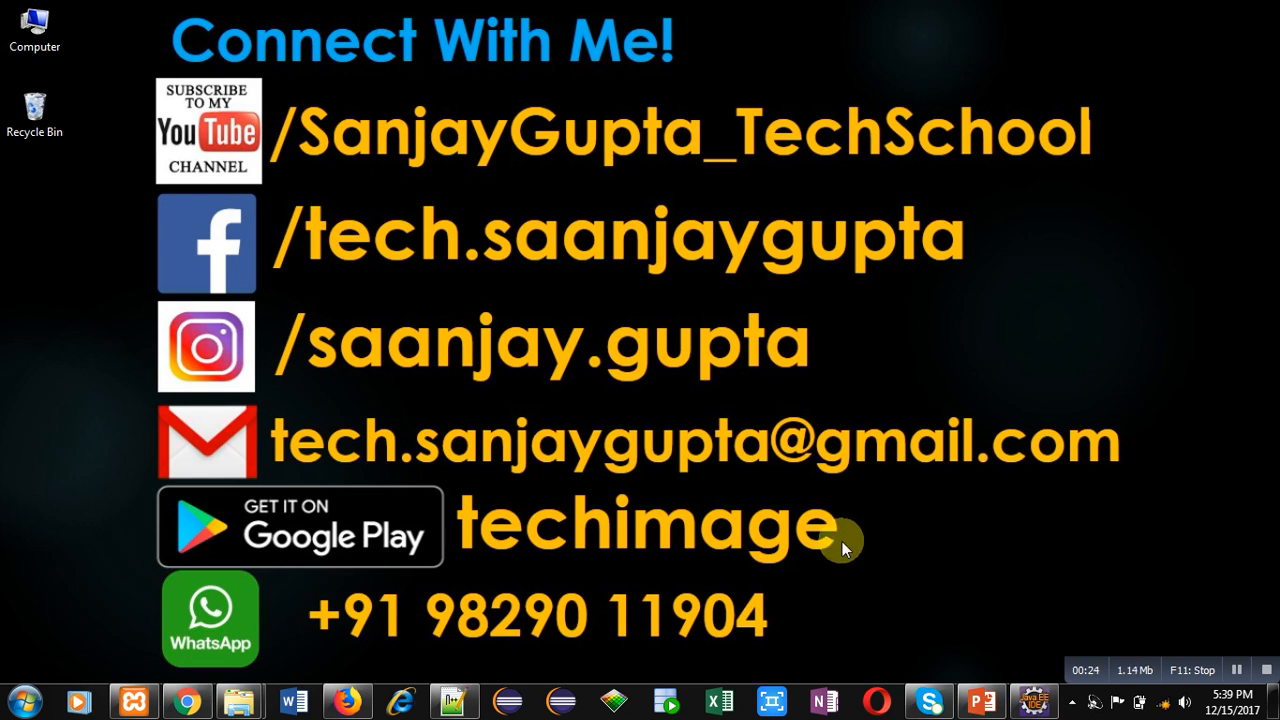
{"action": "mouse_move", "coordinate": [832, 585]}
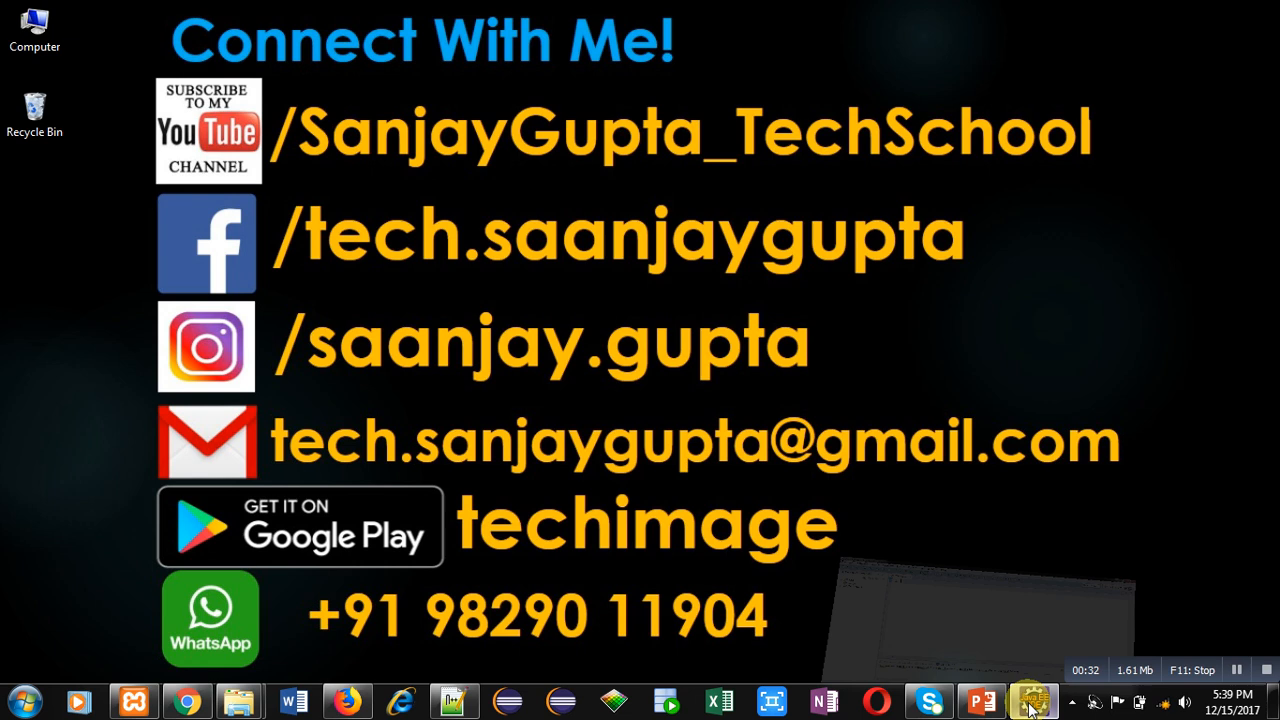
Step: In Test.java, type class A with public void show() printing "A"
{"action": "left_click", "coordinate": [1035, 700]}
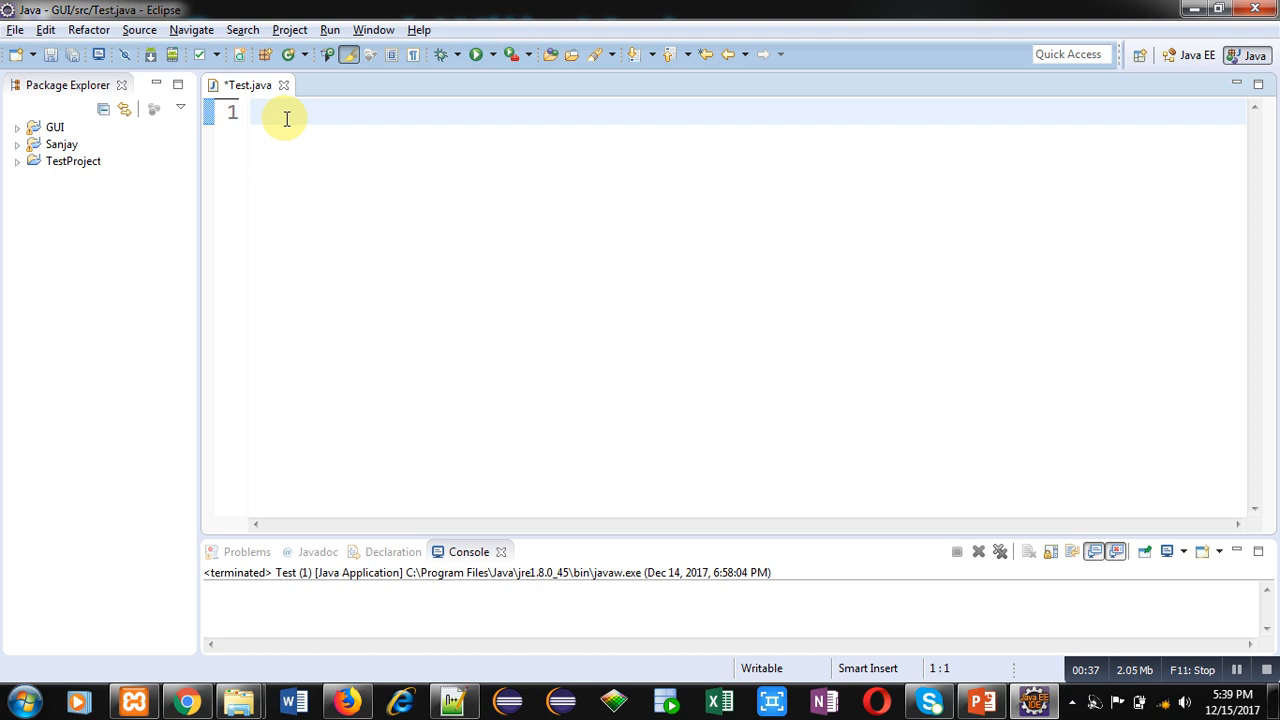
{"action": "type", "text": "class A"}
{"action": "type", "text": "pu"}
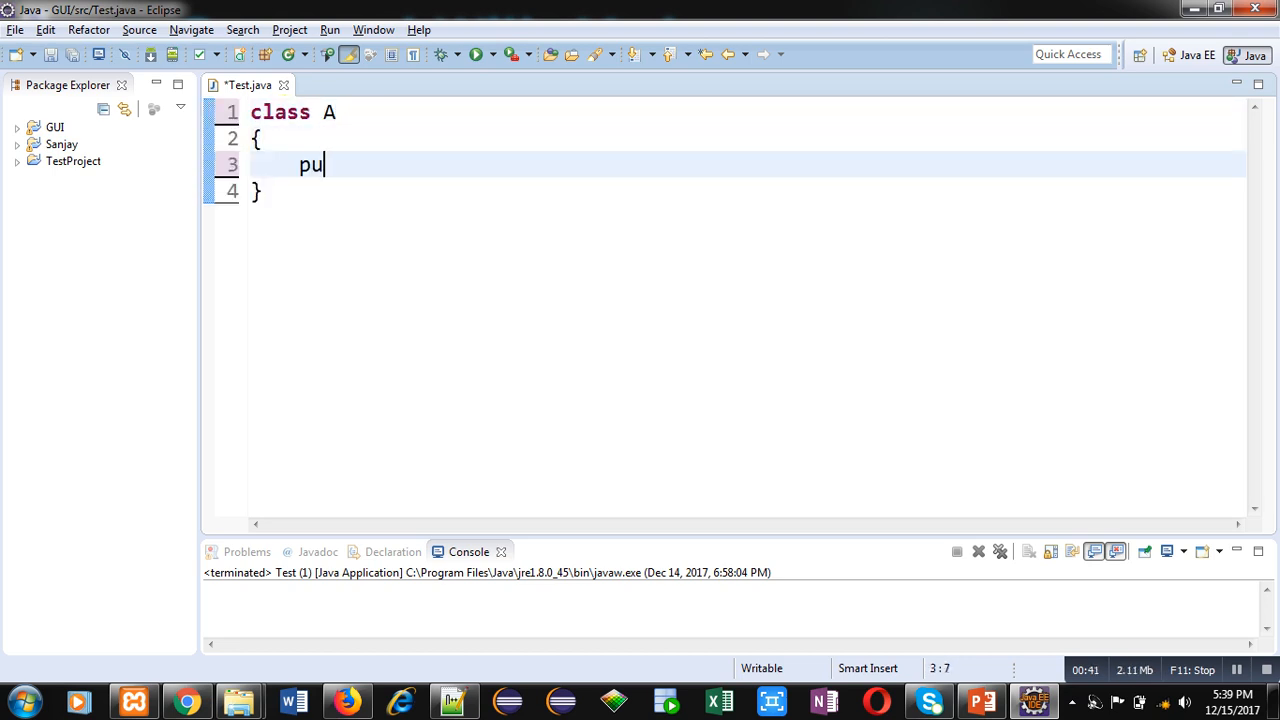
{"action": "type", "text": "blic void"}
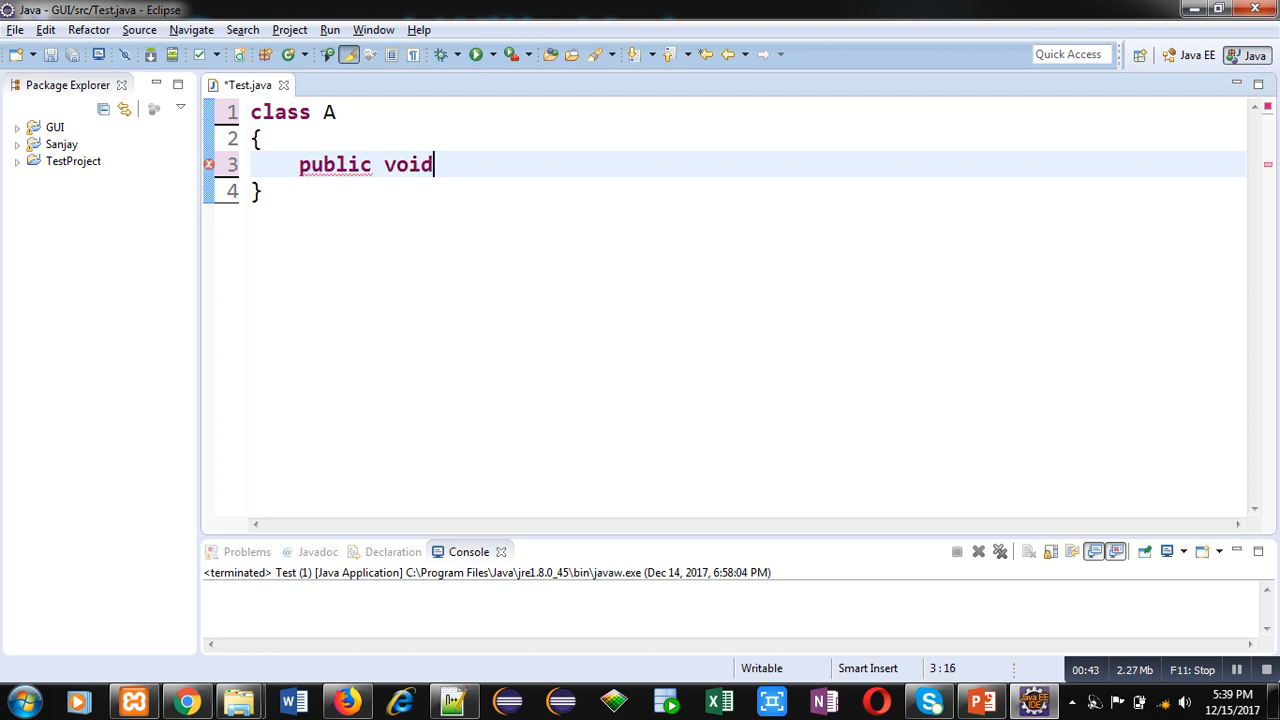
{"action": "type", "text": "show()"}
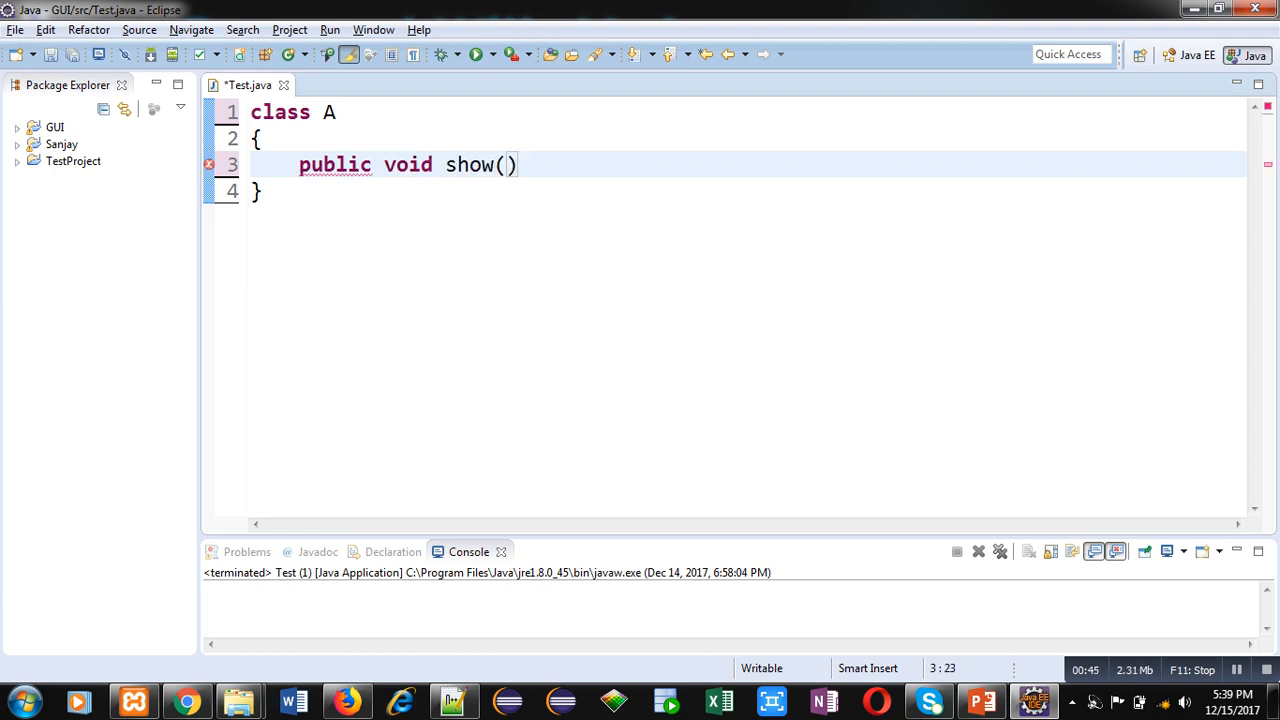
{"action": "type", "text": "{"}
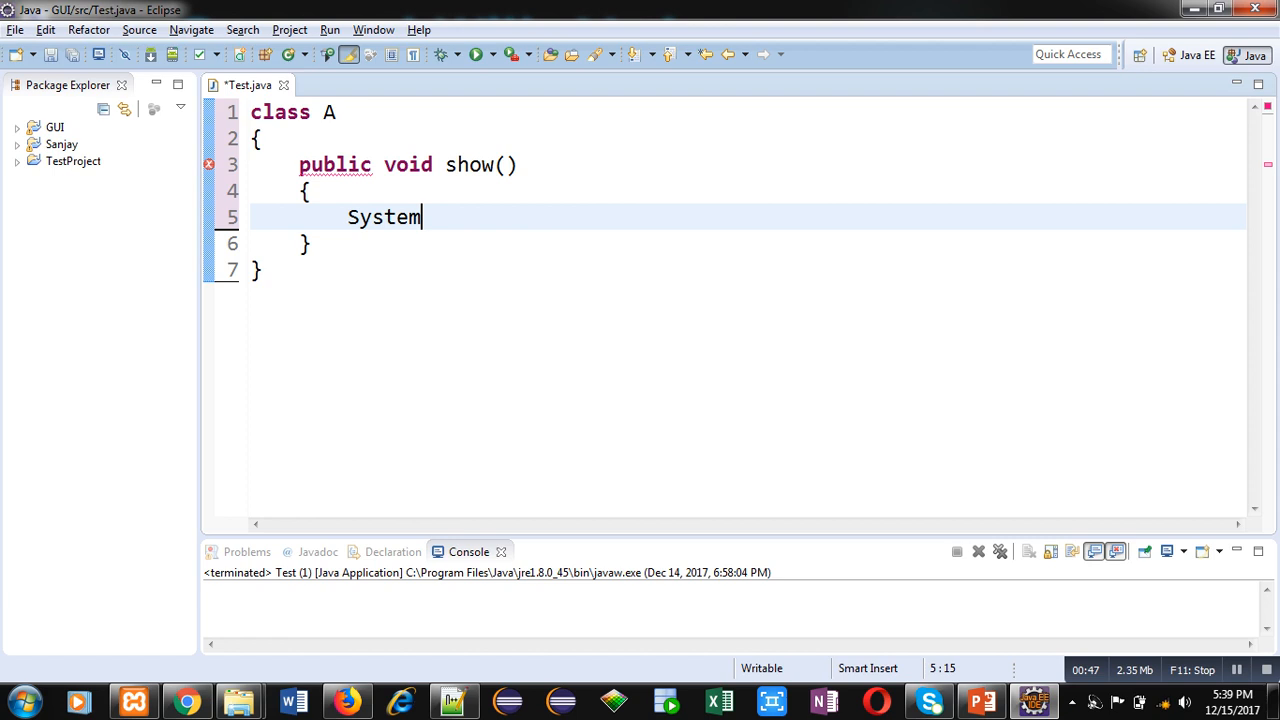
{"action": "type", "text": ".out.println(arg0);"}
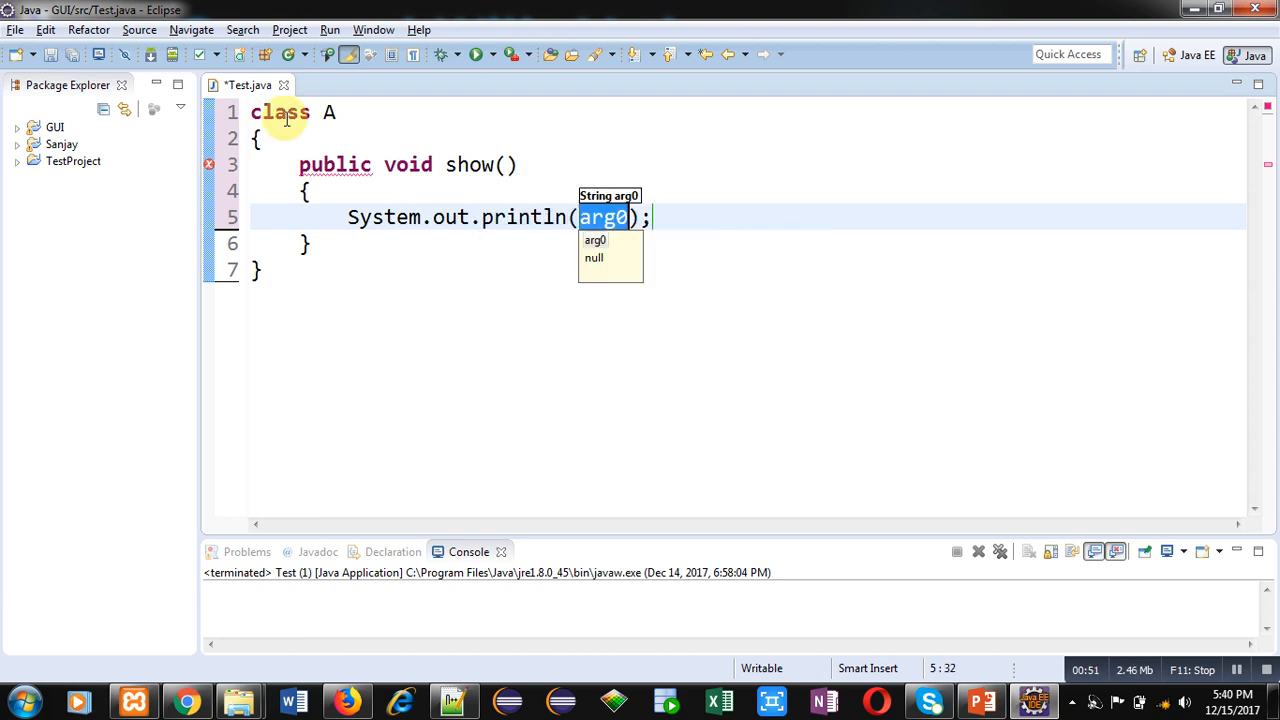
{"action": "type", "text": "\"A"}
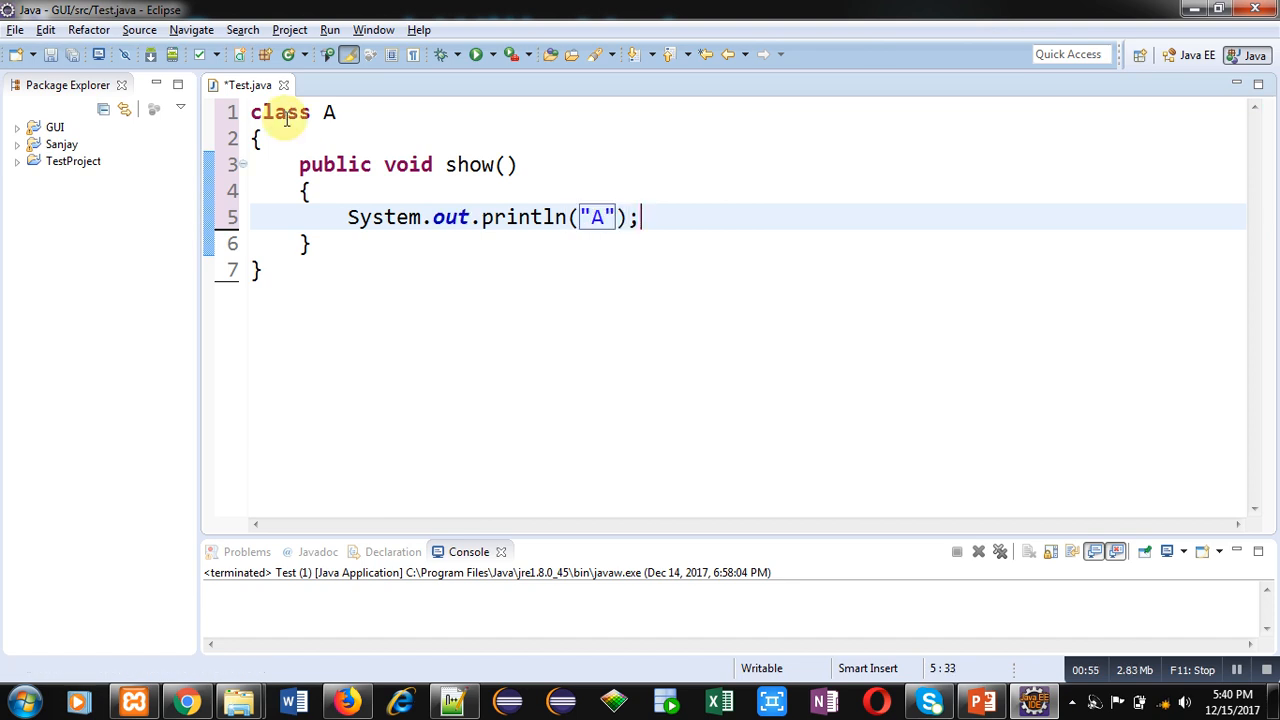
{"action": "type", "text": "c"}
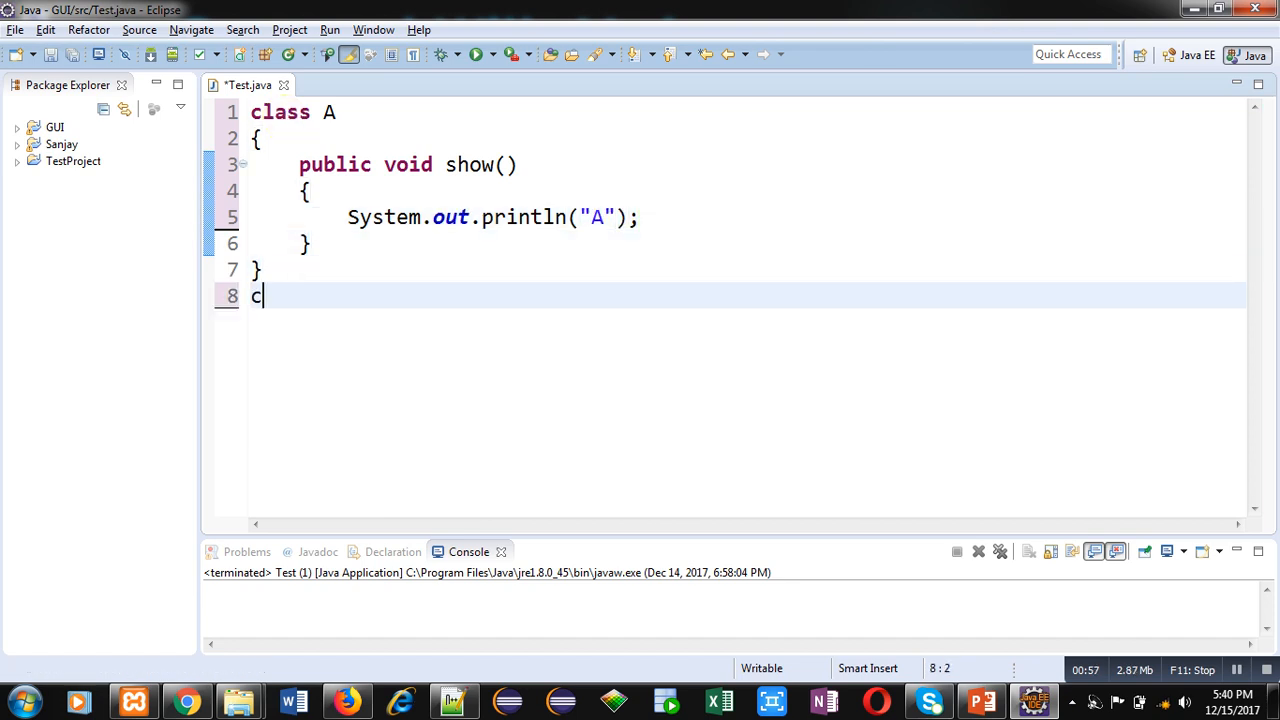
Step: Type class B extends A with a public show() method printing "B"
{"action": "type", "text": "lass B exntends"}
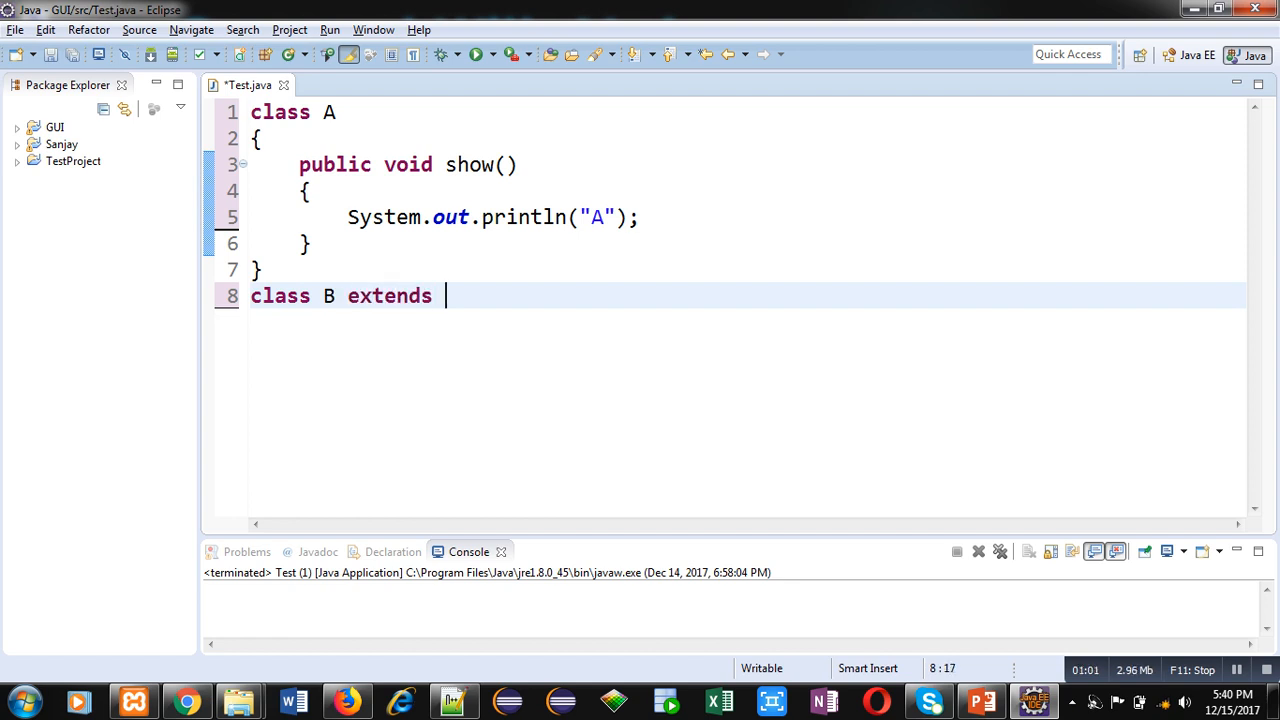
{"action": "type", "text": "A"}
{"action": "type", "text": "{"}
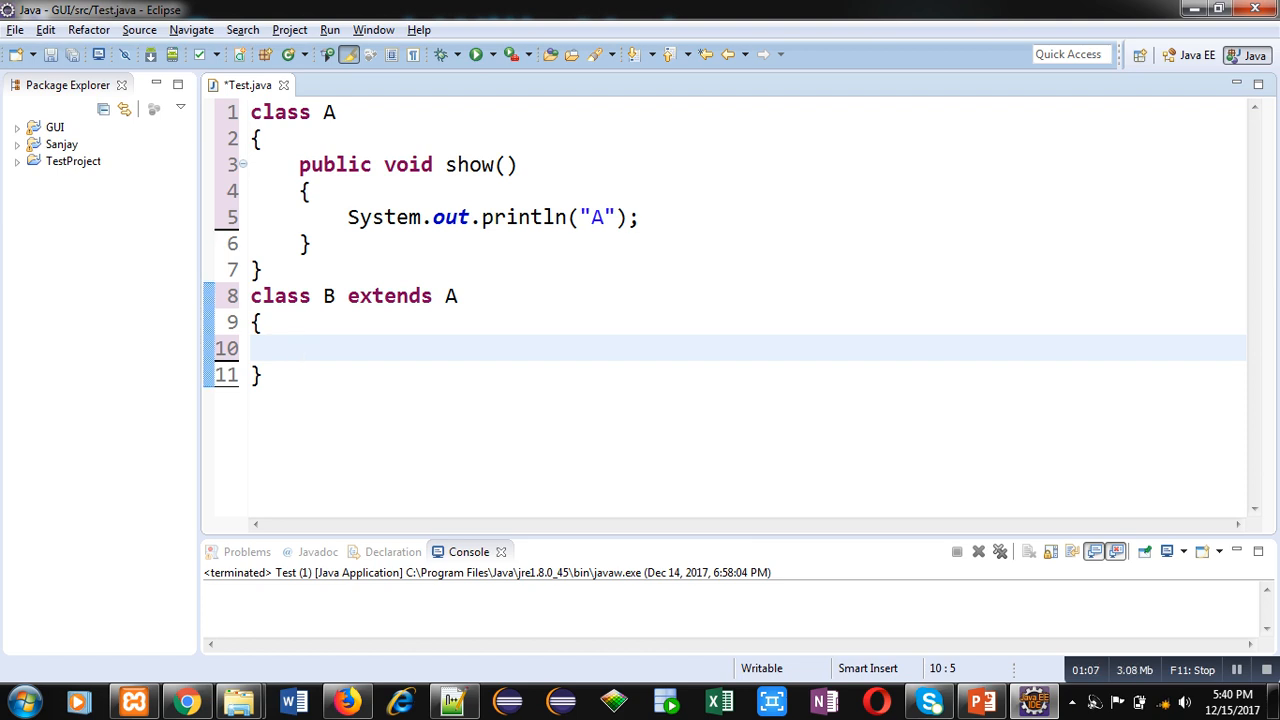
{"action": "type", "text": "pub"}
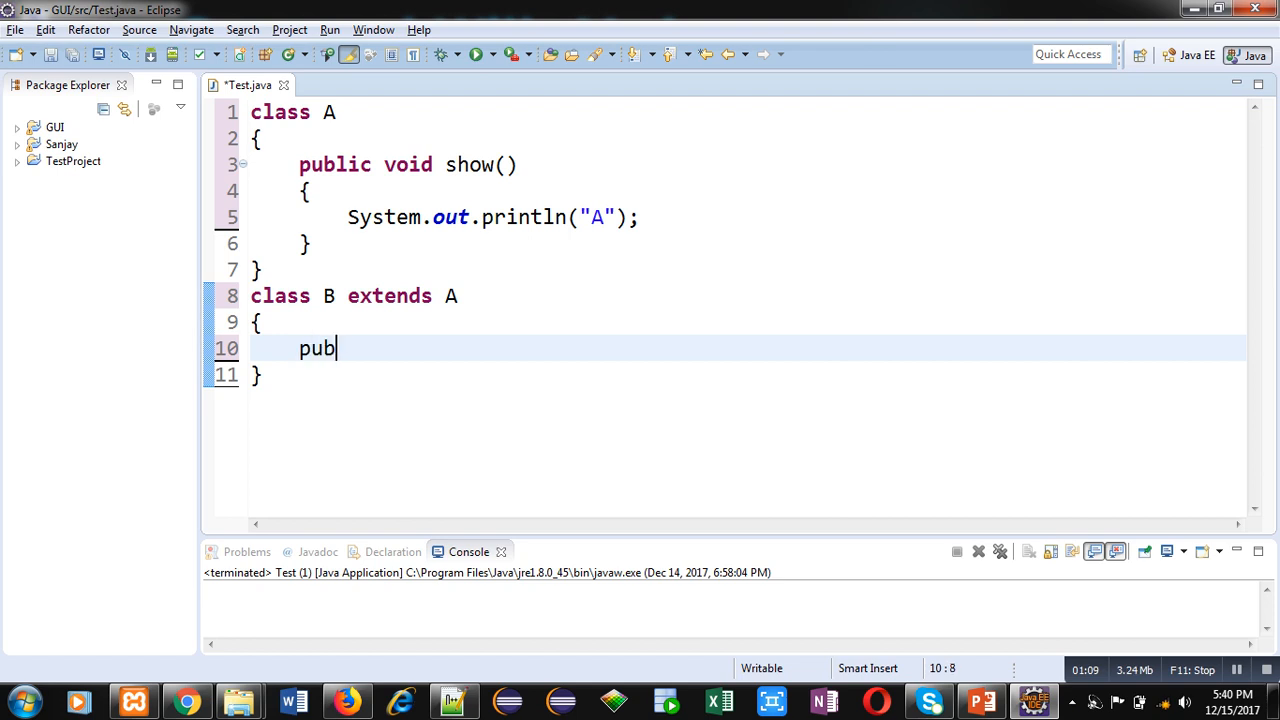
{"action": "type", "text": "lic void sho"}
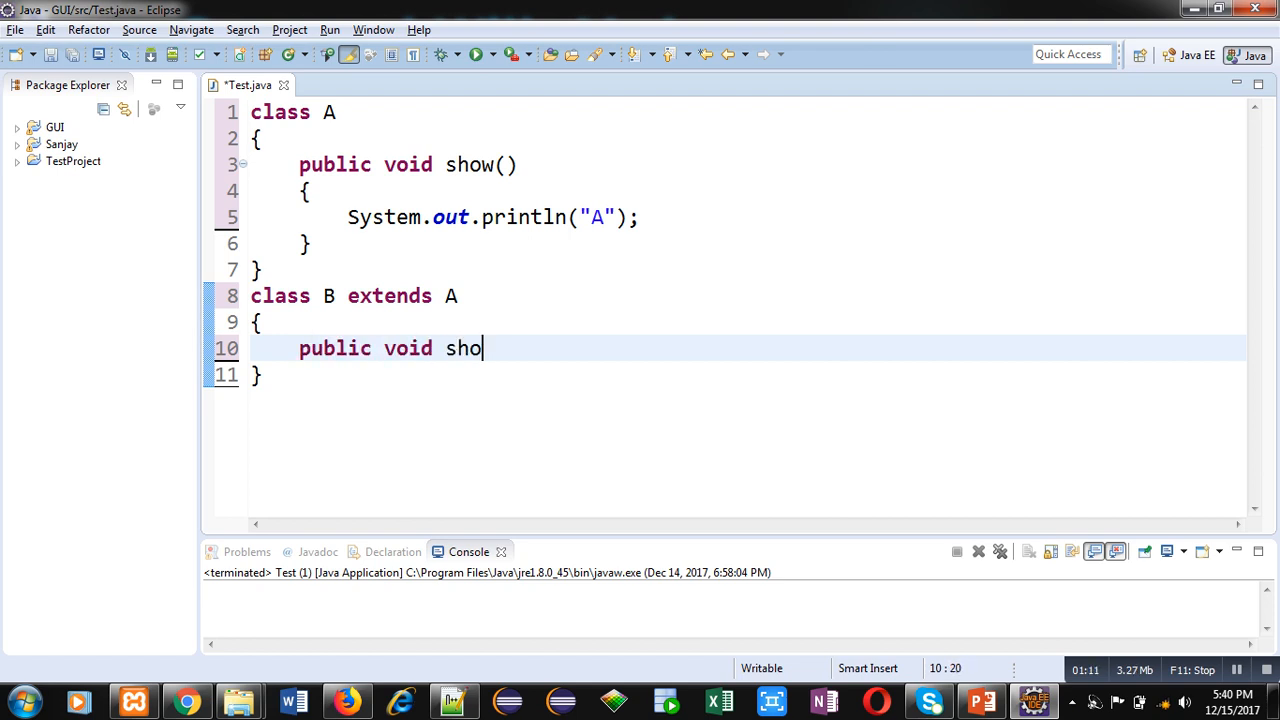
{"action": "type", "text": "w()"}
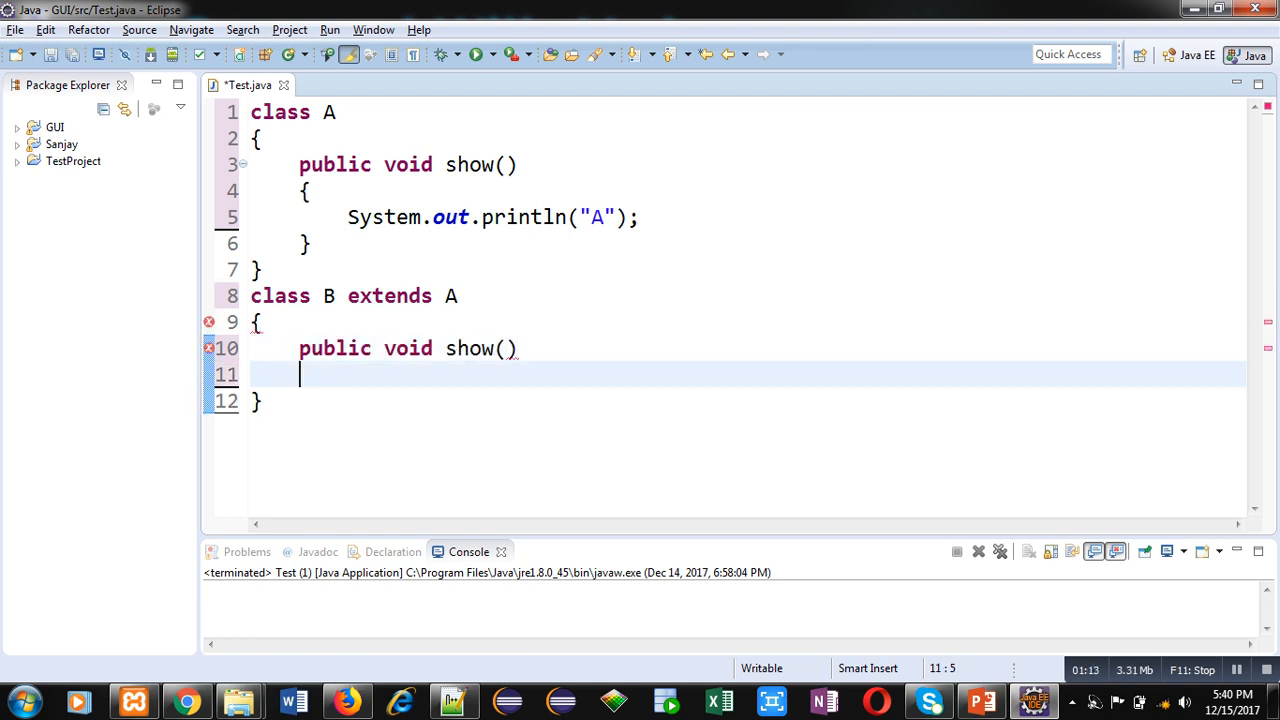
{"action": "type", "text": "{"}
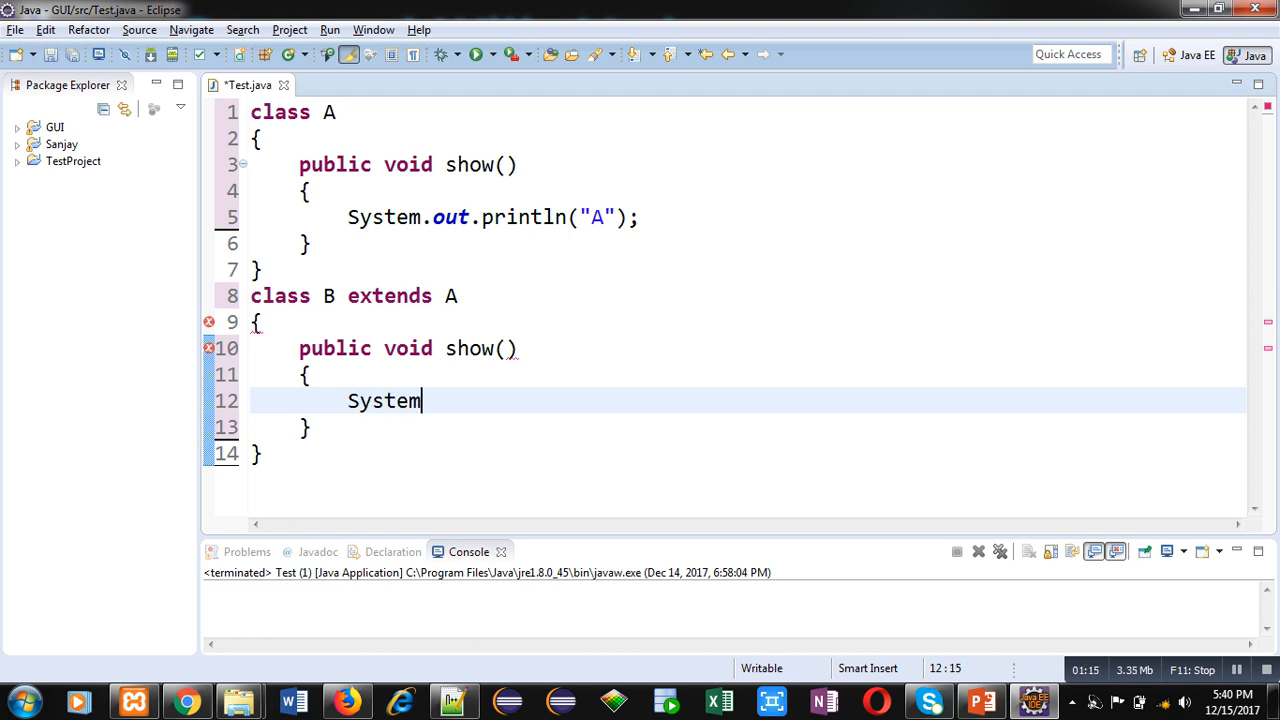
{"action": "type", "text": ".out.println(\"\""}
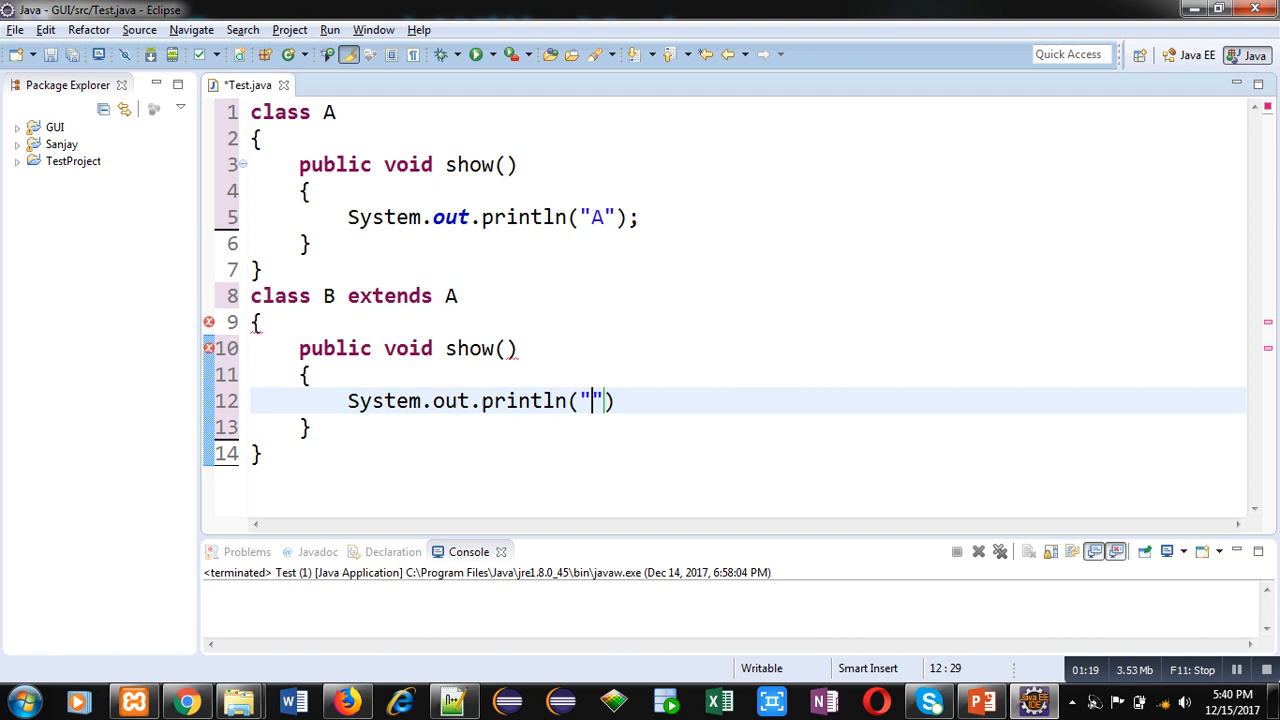
{"action": "type", "text": "B"}
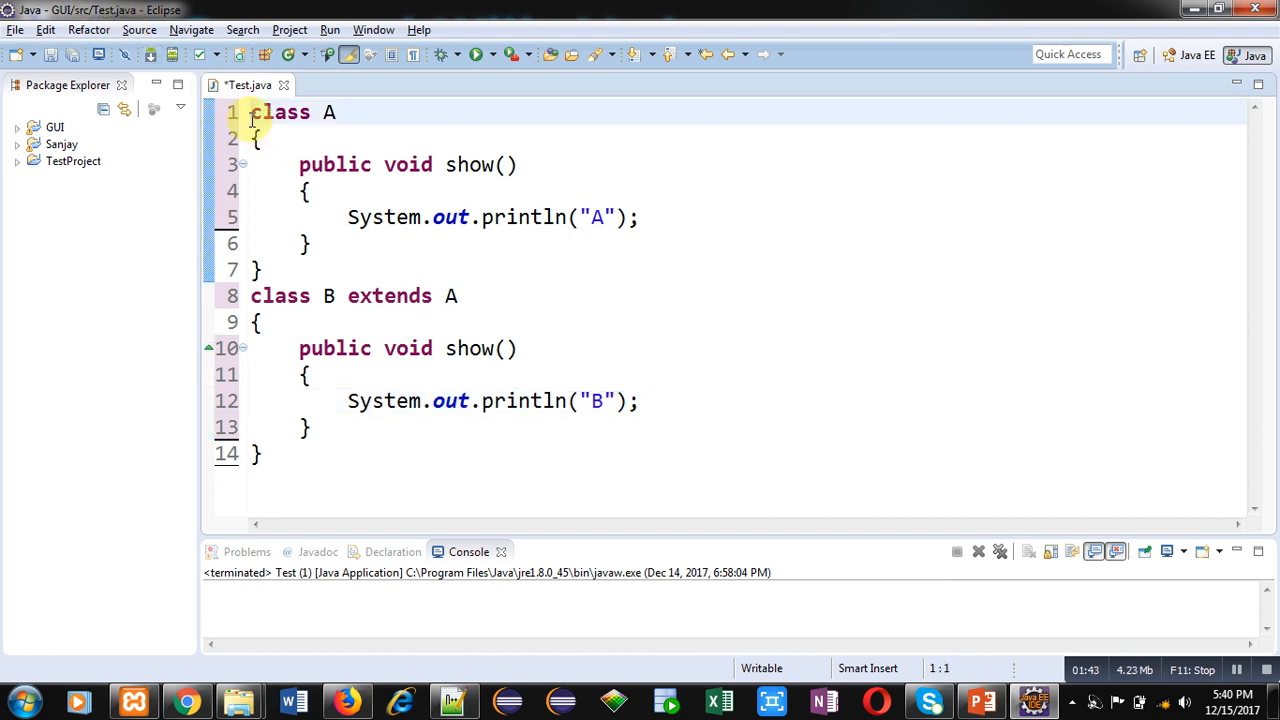
Step: Add the final keyword before class A on line 1
{"action": "type", "text": "final"}
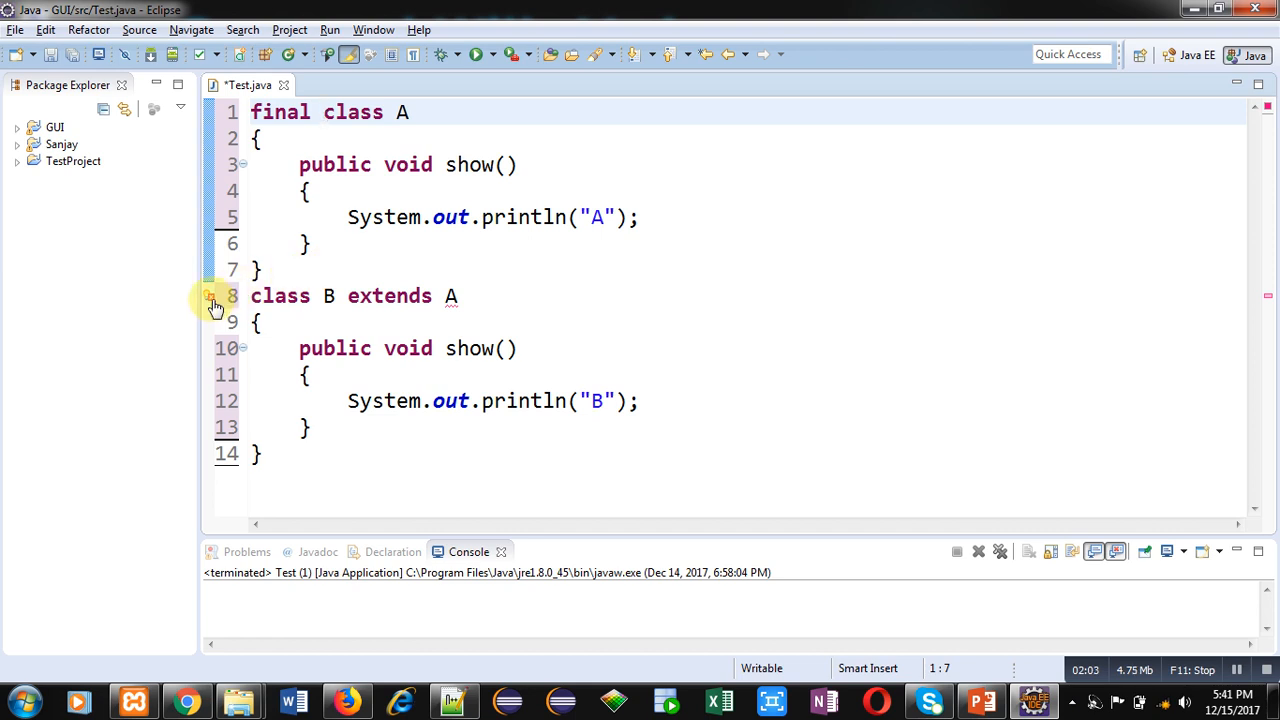
{"action": "mouse_move", "coordinate": [210, 296]}
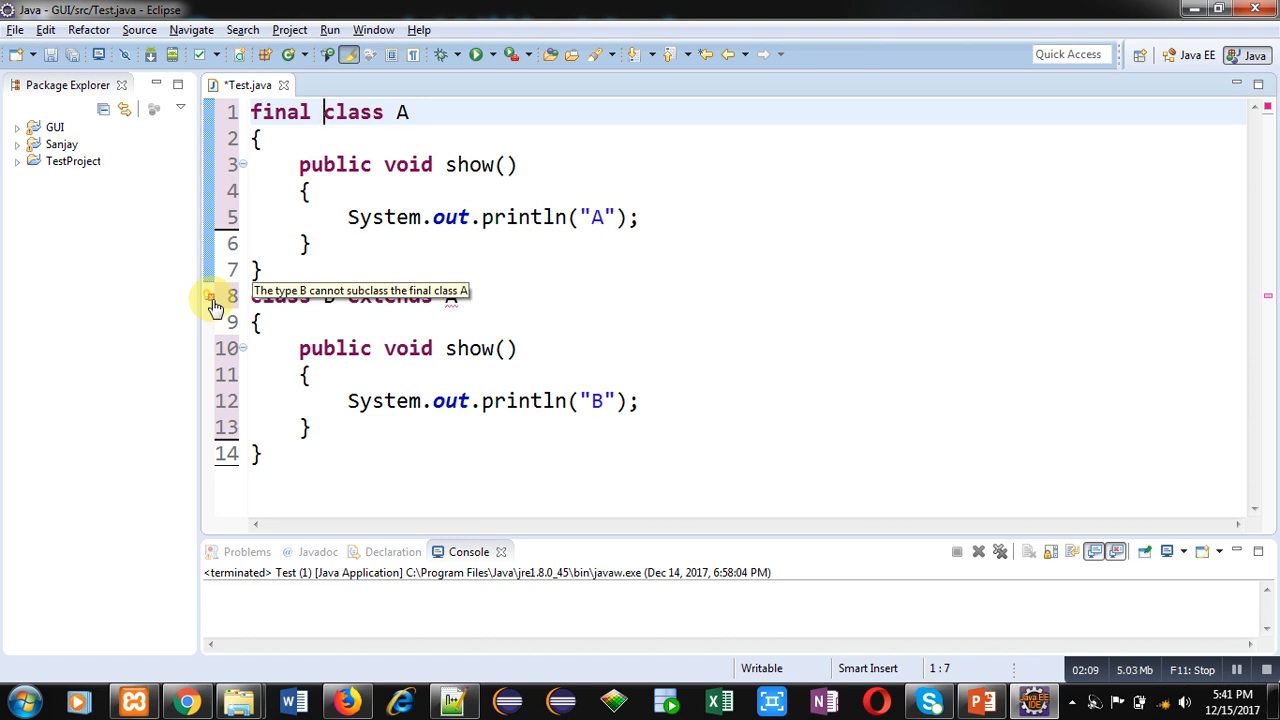
{"action": "mouse_move", "coordinate": [665, 284]}
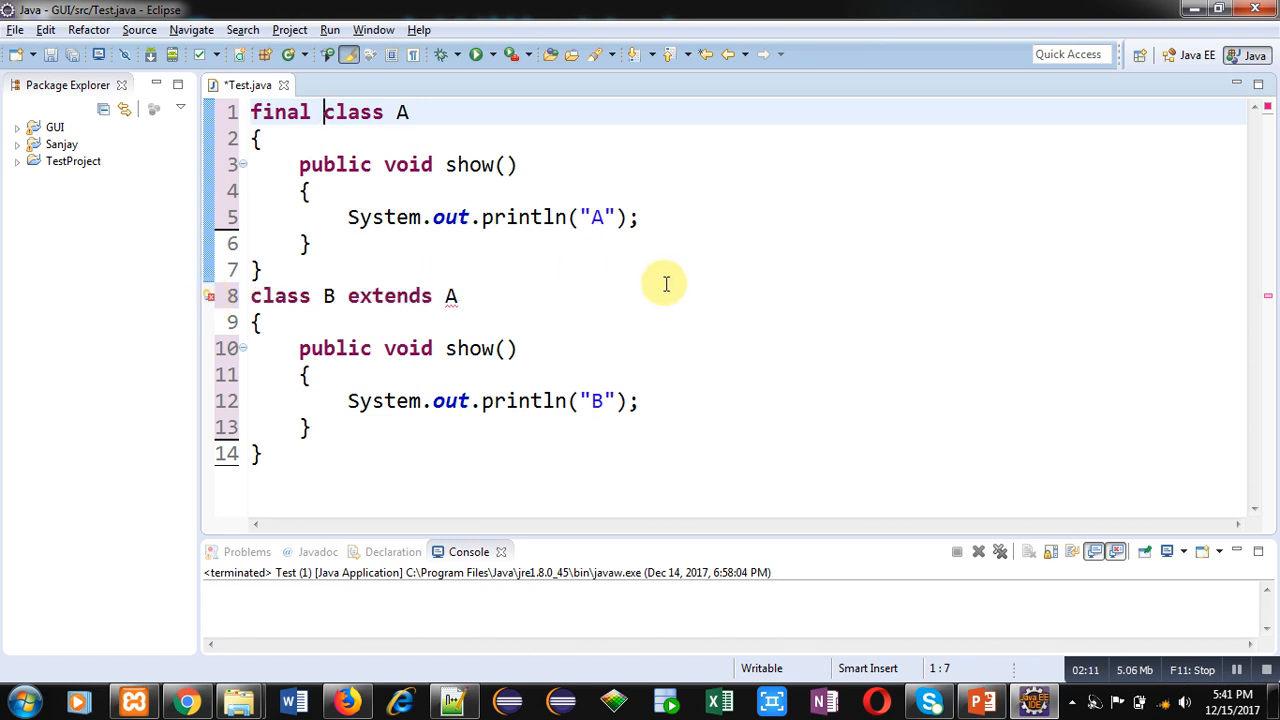